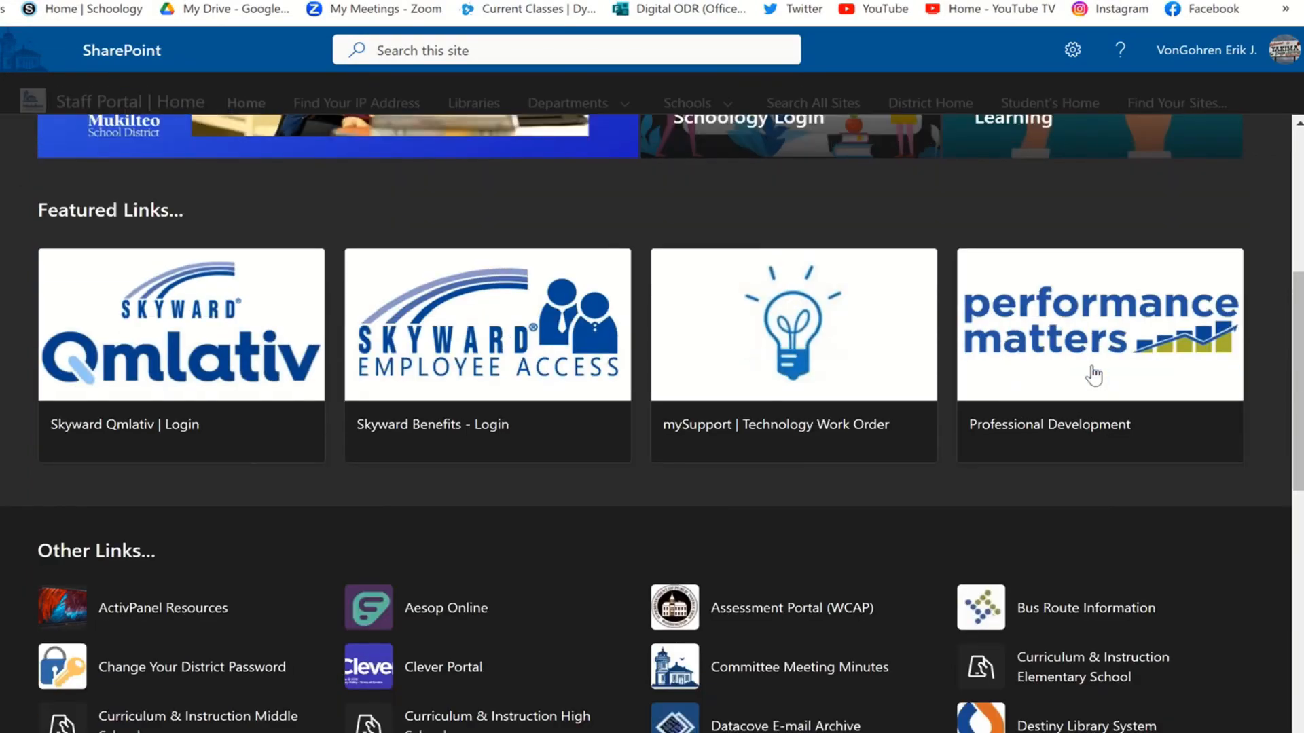
Scroll the Staff Portal home page down to the Other Links list.
{"action": "scroll", "scroll_direction": "down", "scroll_amount": 3}
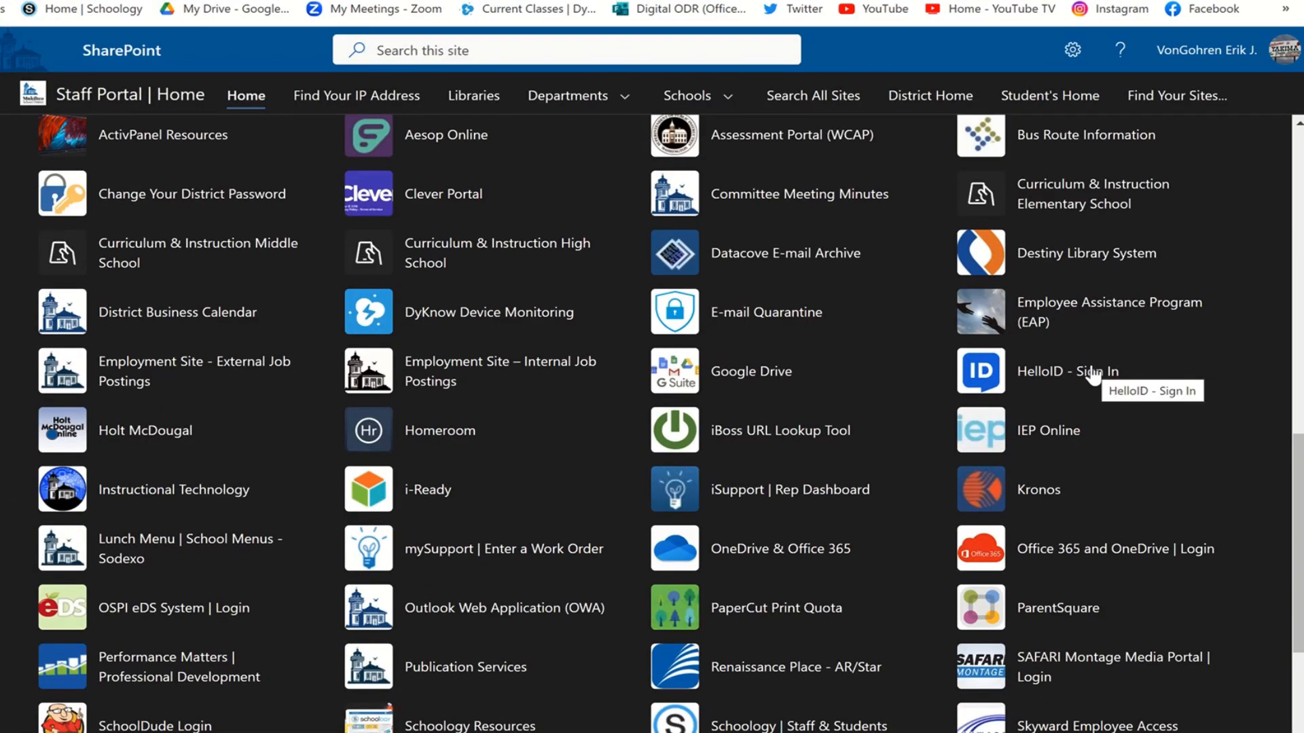
{"action": "mouse_move", "coordinate": [1037, 392]}
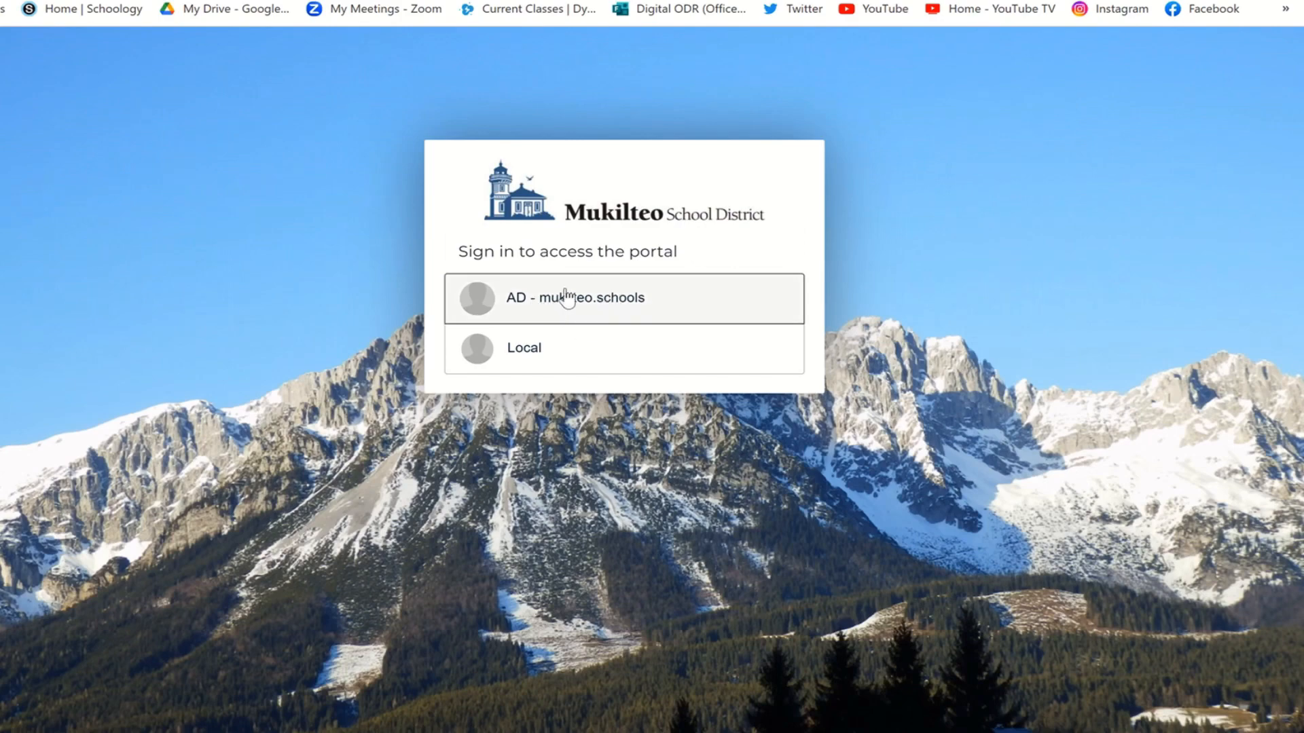
{"action": "mouse_move", "coordinate": [603, 307]}
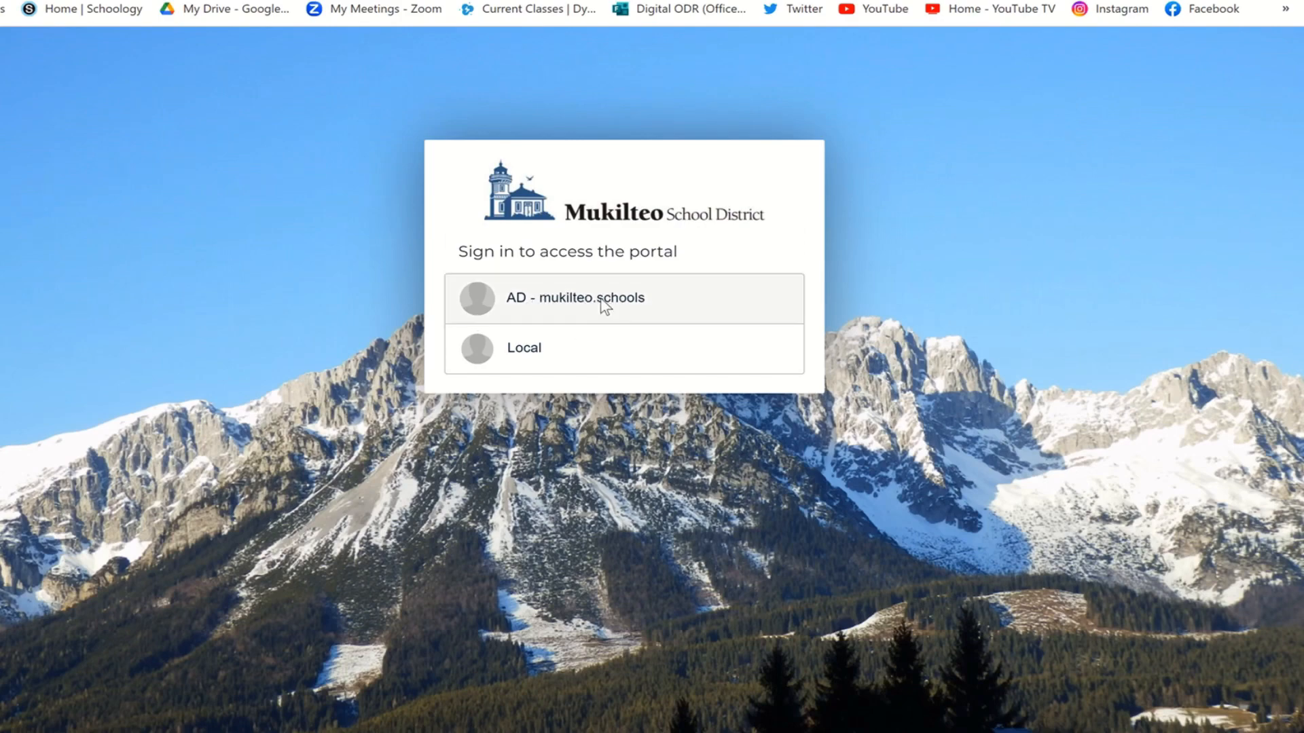
Sign in to HelloID through 'AD - mukilteo.schools' with the saved username and password.
{"action": "left_click", "coordinate": [574, 298]}
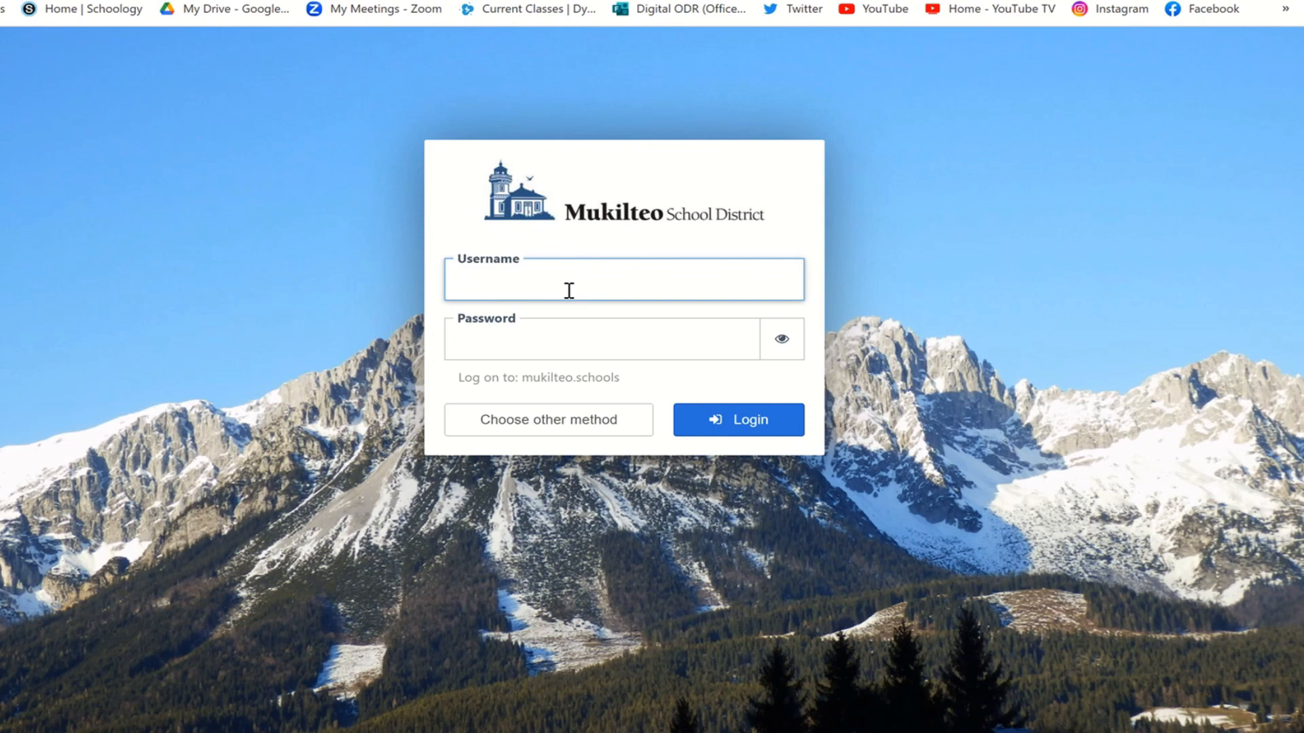
{"action": "type", "text": "vo"}
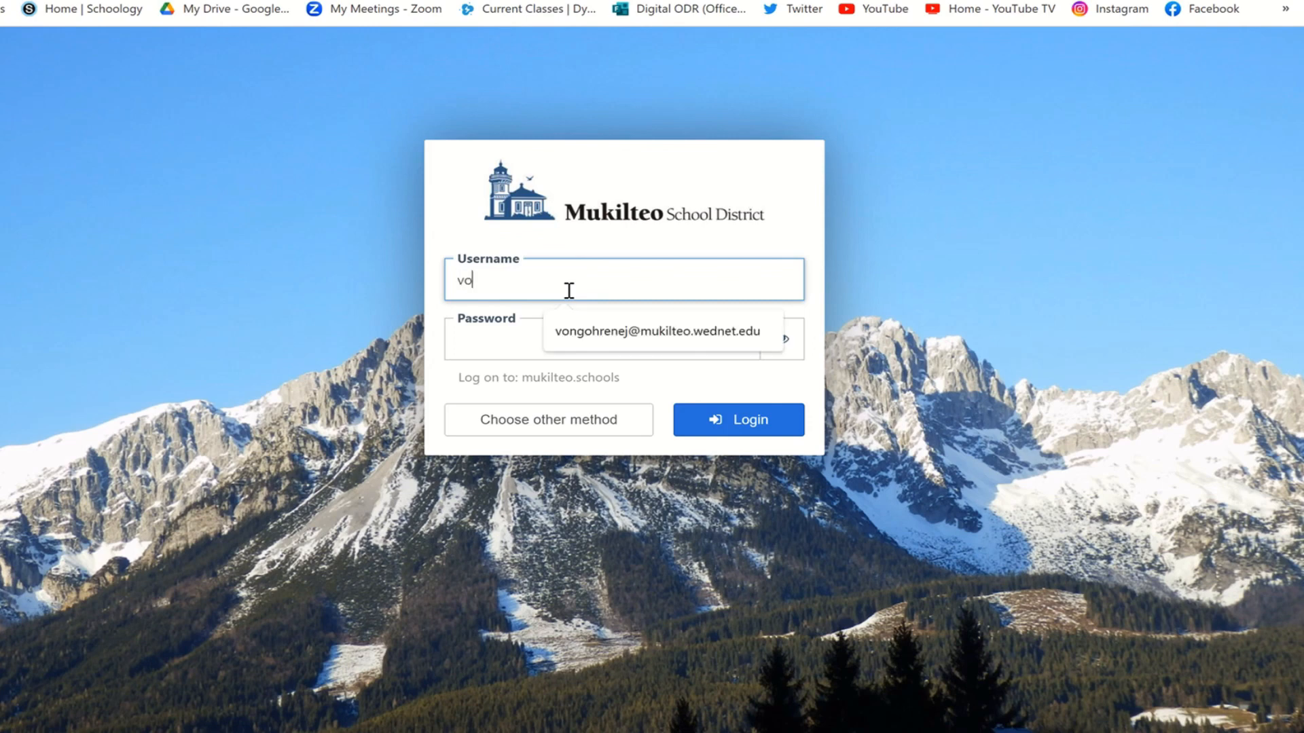
{"action": "left_click", "coordinate": [656, 331]}
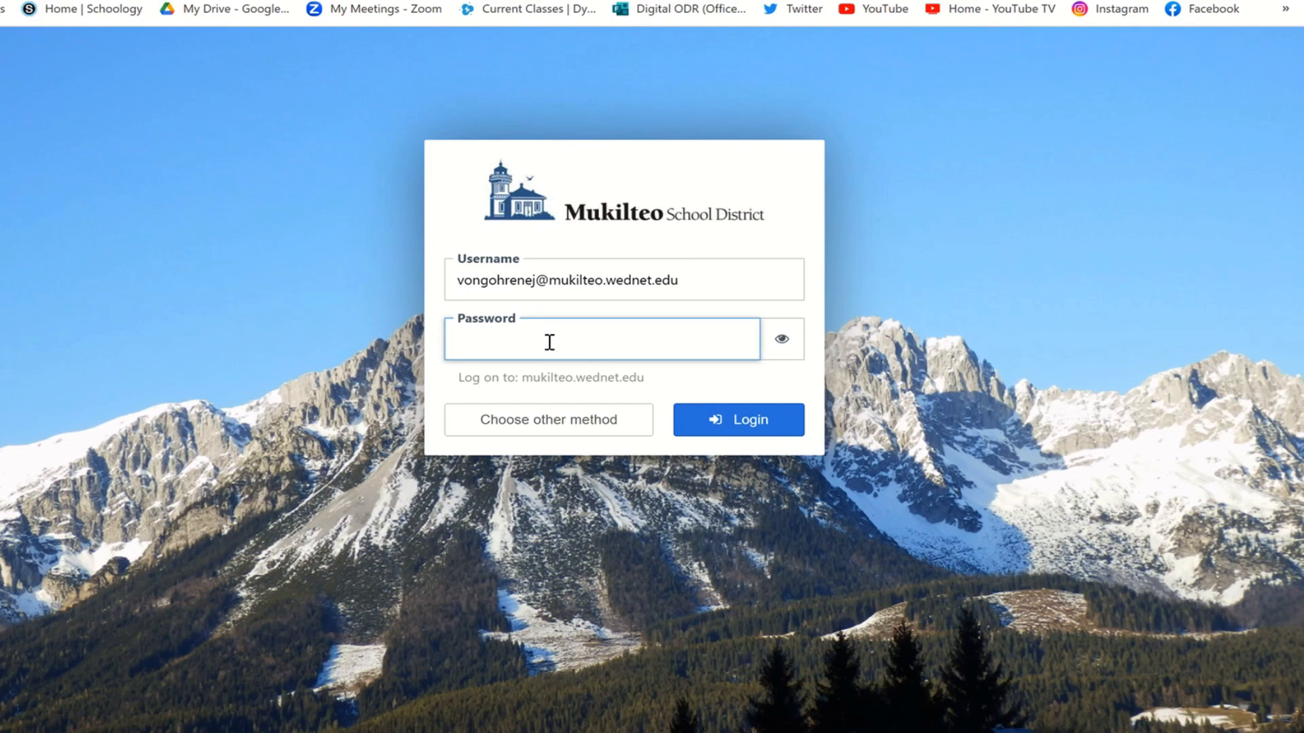
{"action": "type", "text": "••••"}
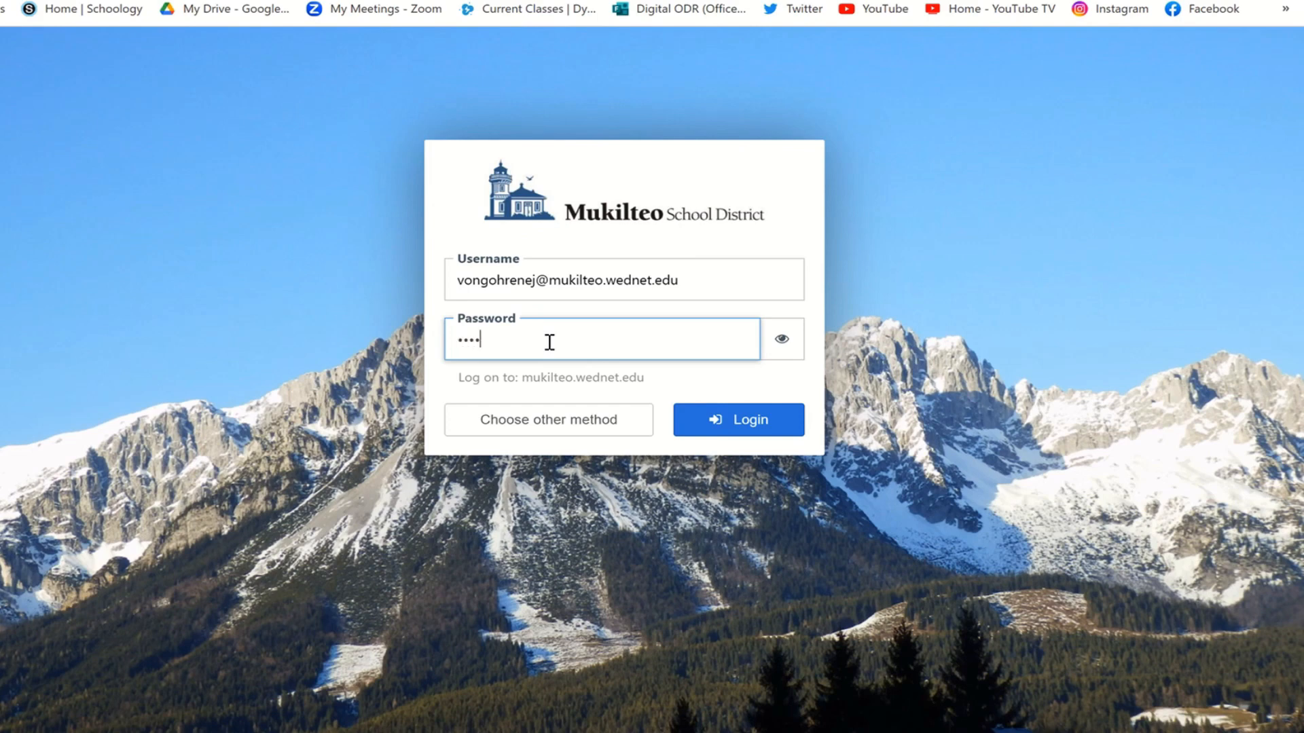
{"action": "type", "text": "password"}
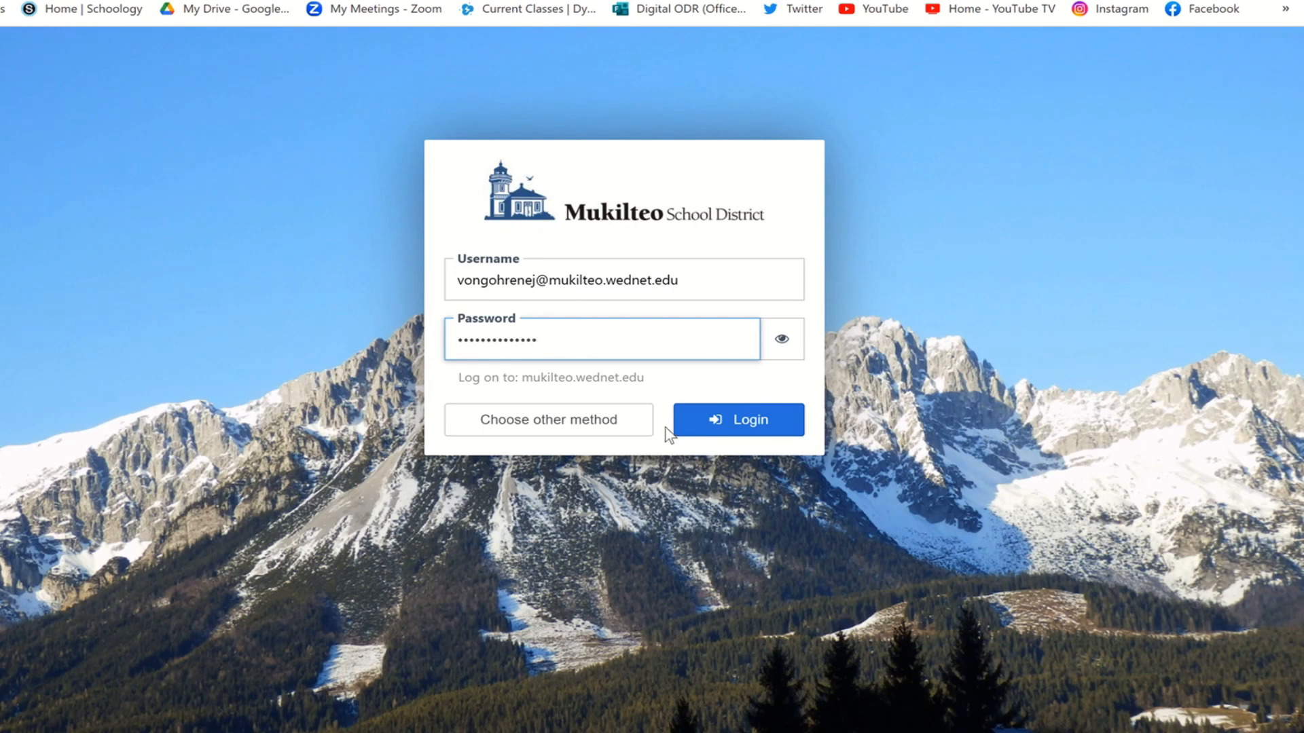
{"action": "left_click", "coordinate": [738, 419]}
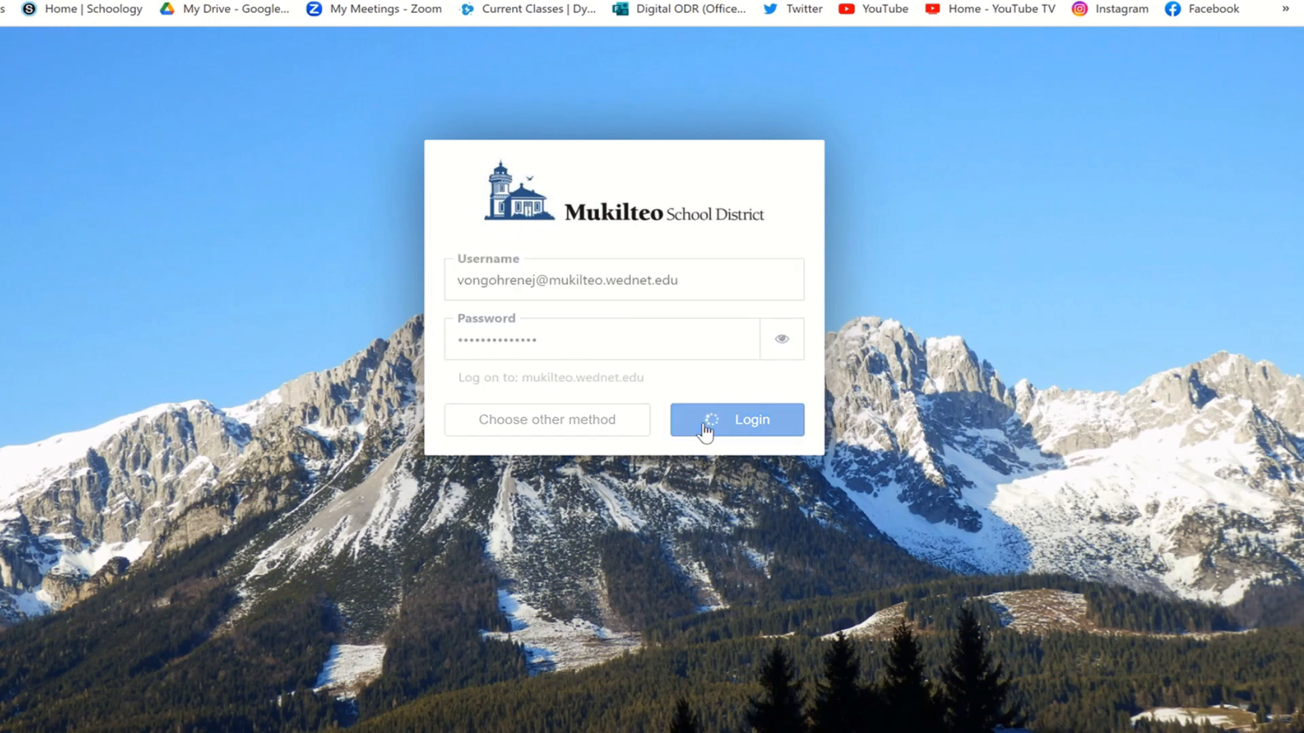
{"action": "left_click", "coordinate": [735, 419]}
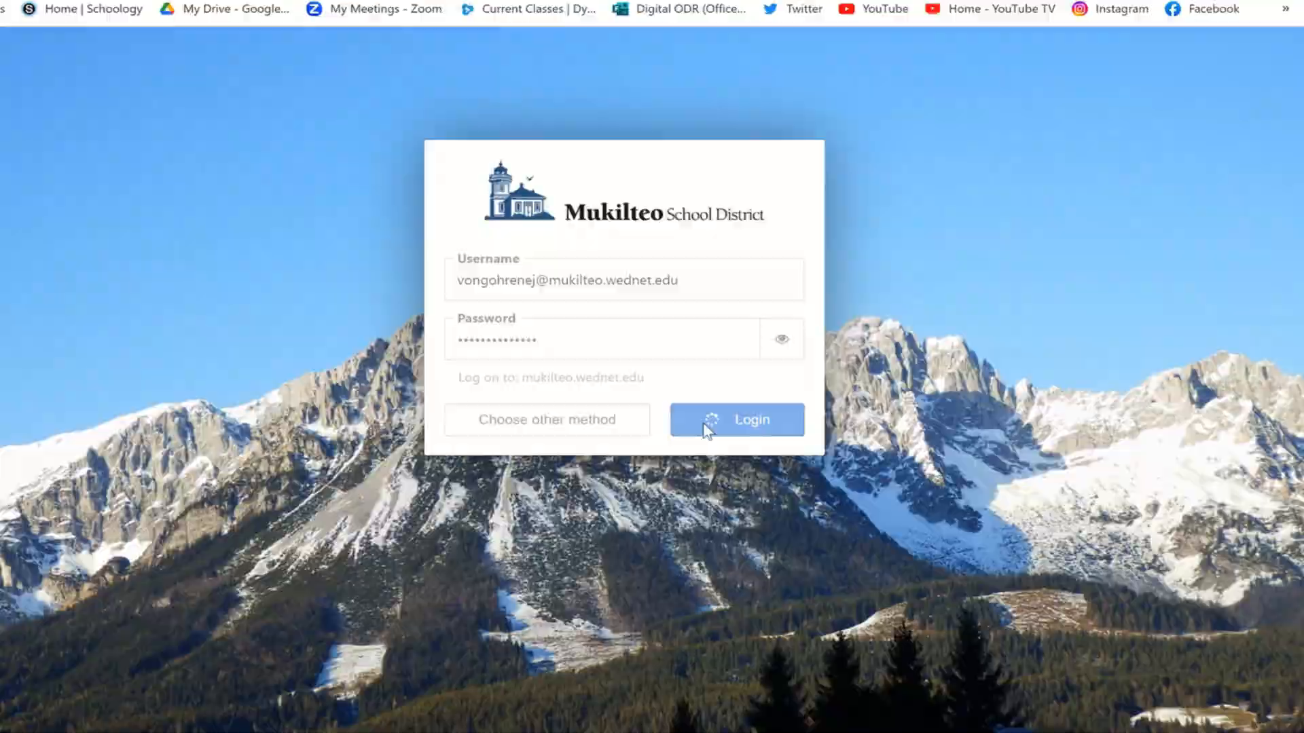
{"action": "left_click", "coordinate": [736, 419]}
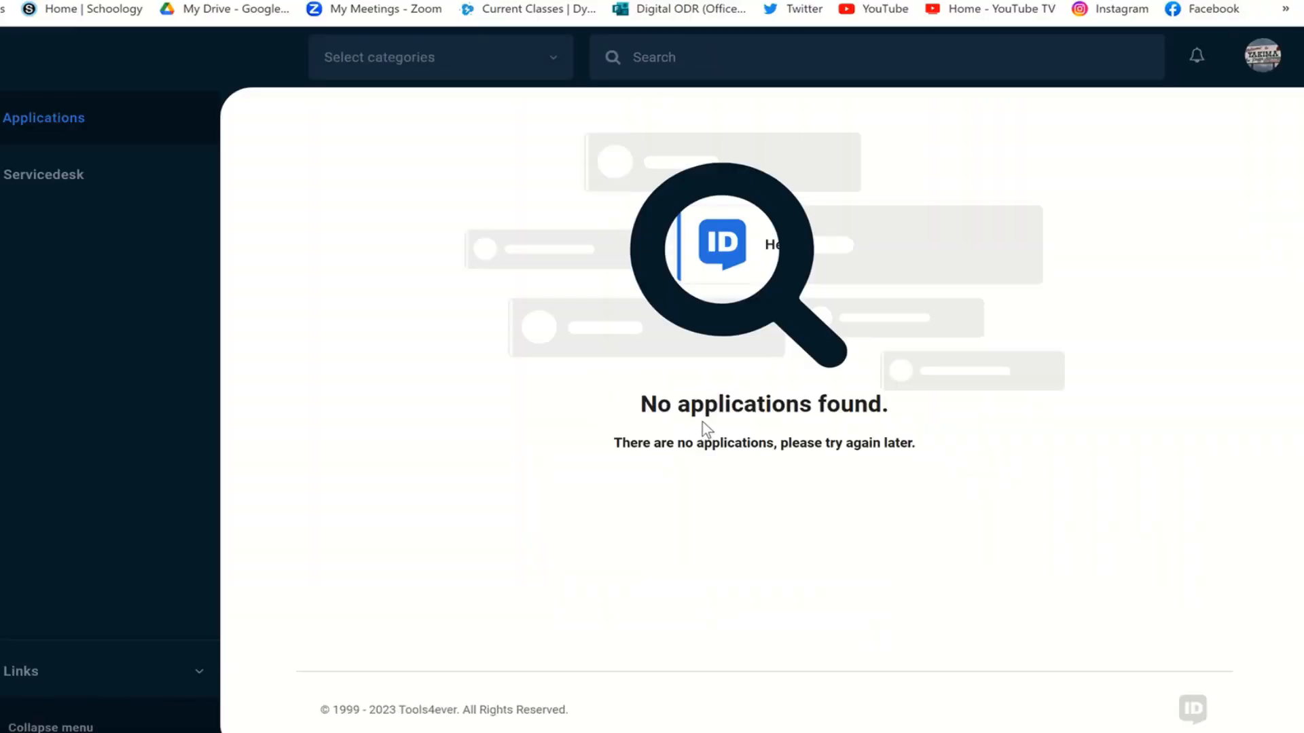
{"action": "mouse_move", "coordinate": [44, 174]}
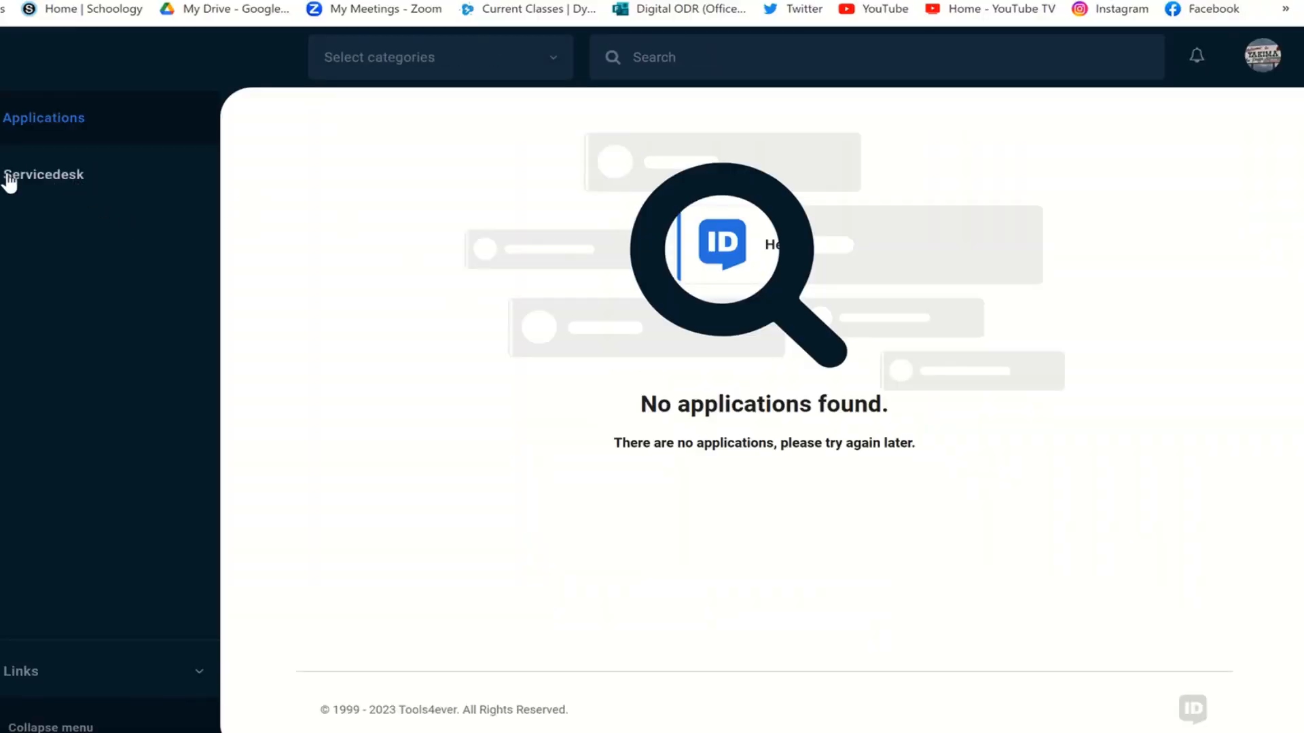
Launch the Delegated PW Reset task from the Servicedesk section.
{"action": "left_click", "coordinate": [43, 174]}
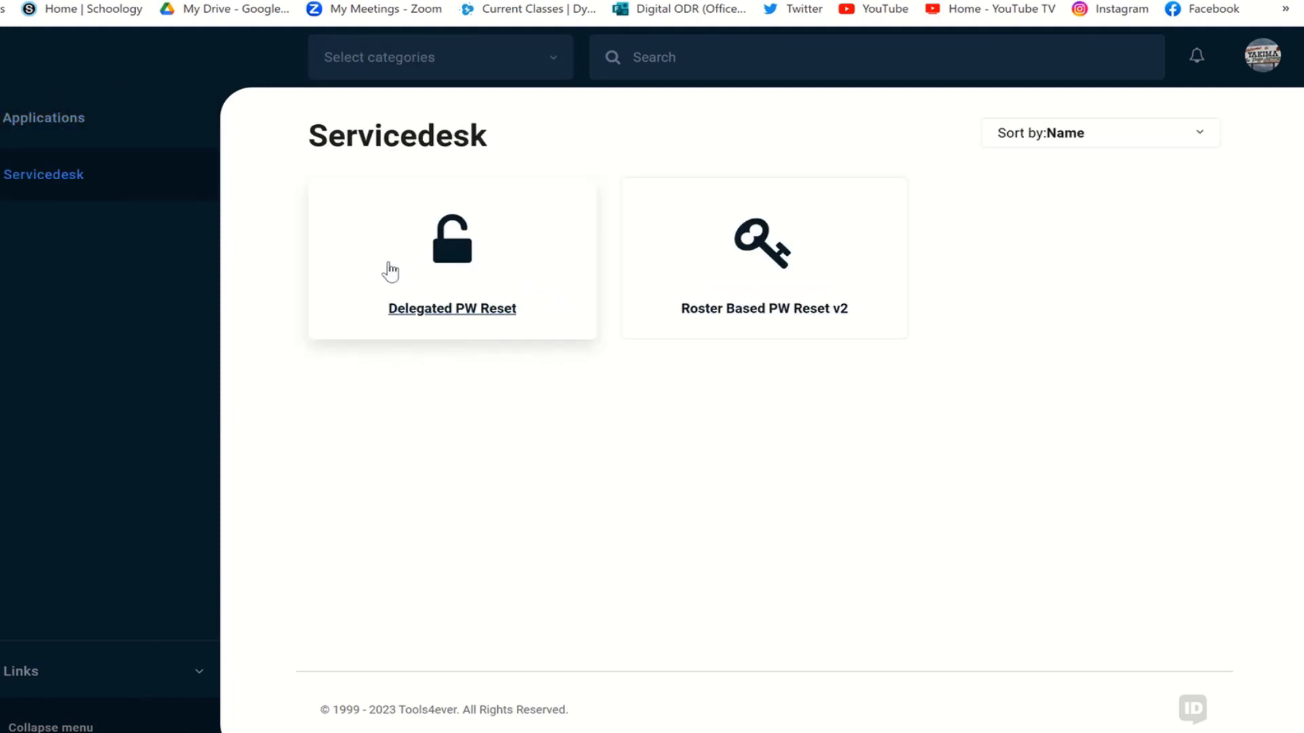
{"action": "mouse_move", "coordinate": [462, 300]}
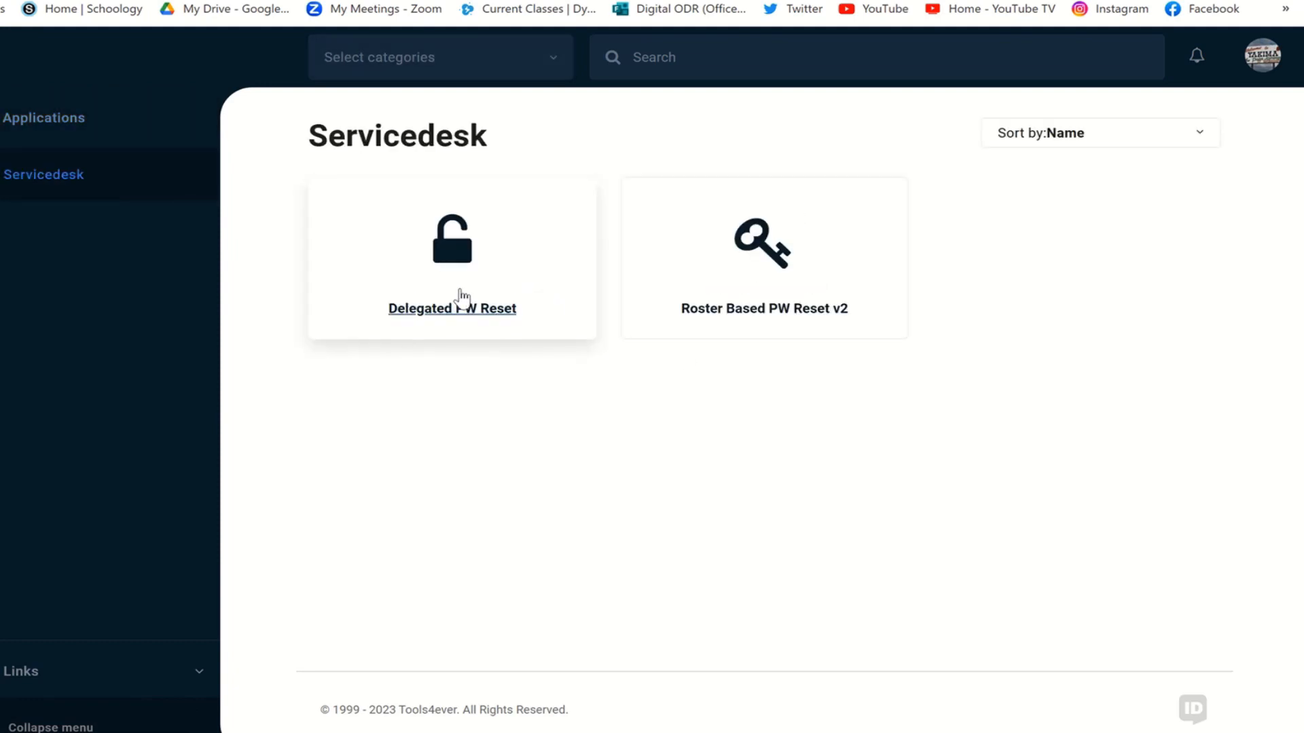
{"action": "left_click", "coordinate": [452, 308]}
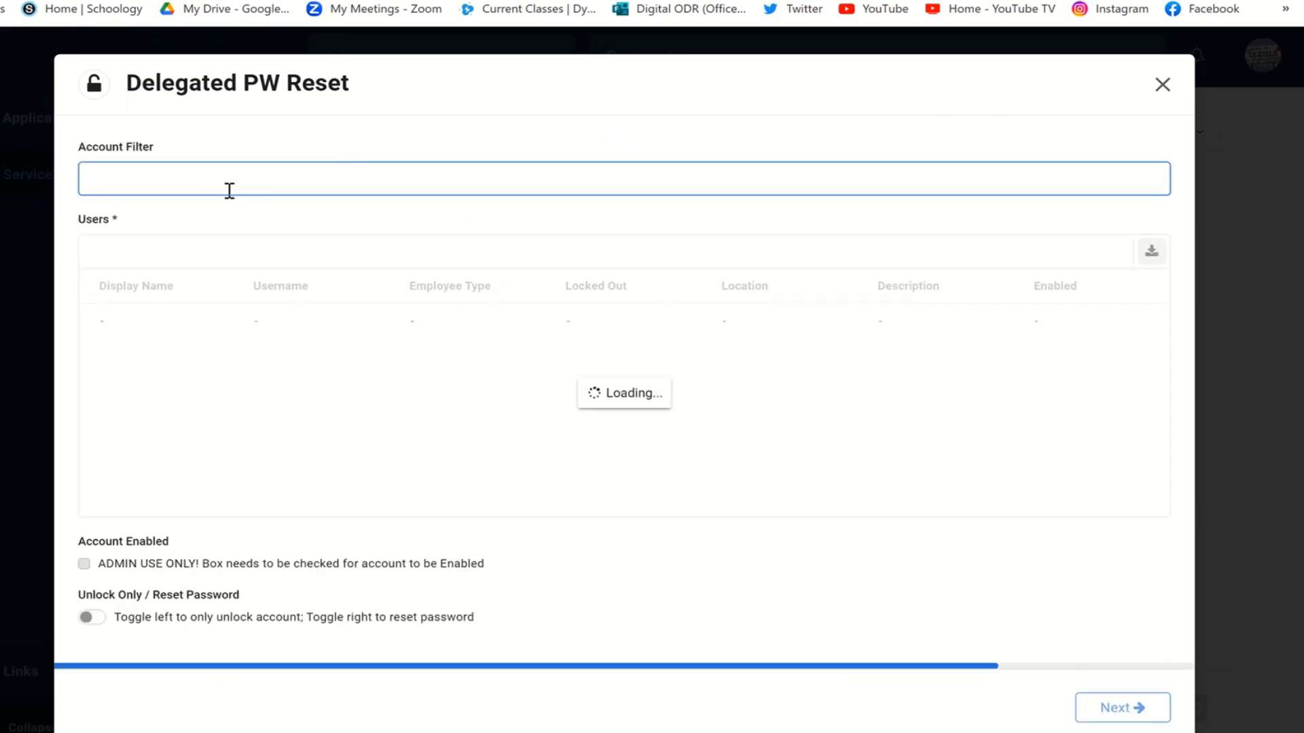
Filter accounts by 'grei', mark the account enabled, set the Unlock/Reset toggle, and continue.
{"action": "type", "text": "grei"}
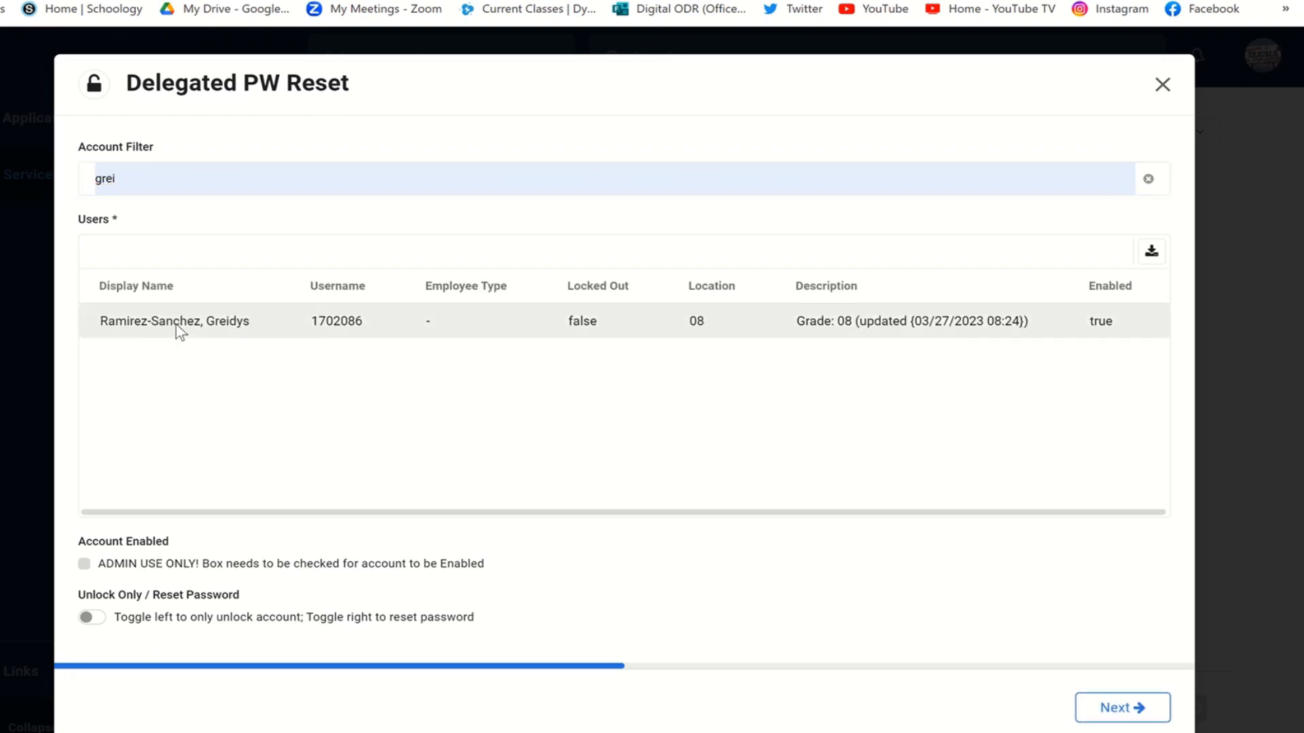
{"action": "left_click", "coordinate": [92, 618]}
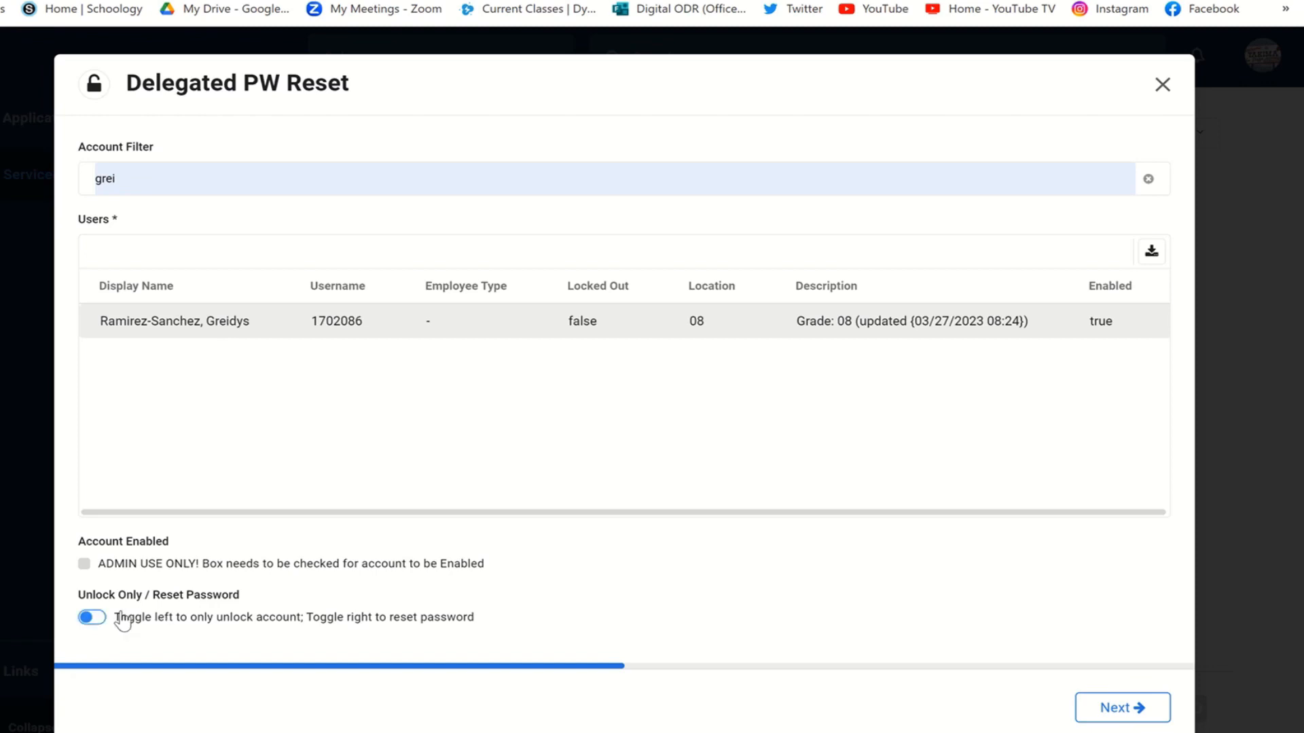
{"action": "left_click", "coordinate": [82, 564]}
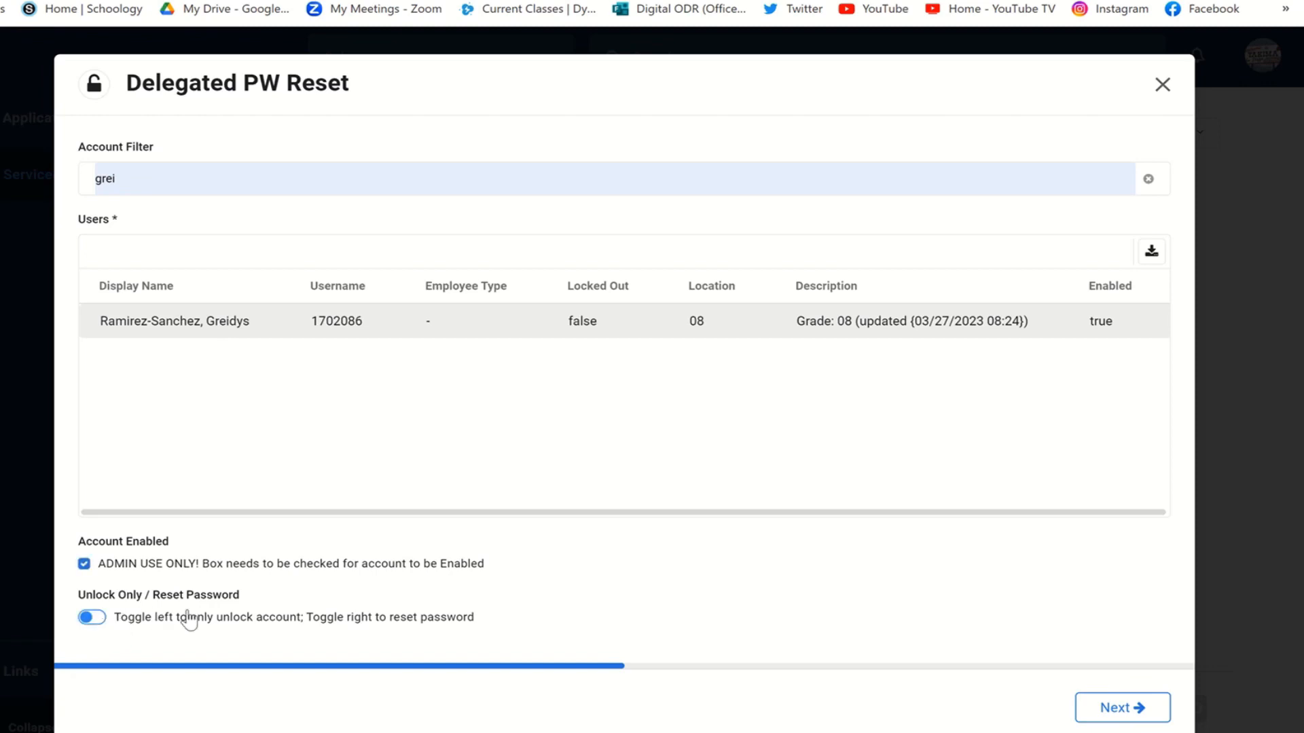
{"action": "left_click", "coordinate": [90, 617]}
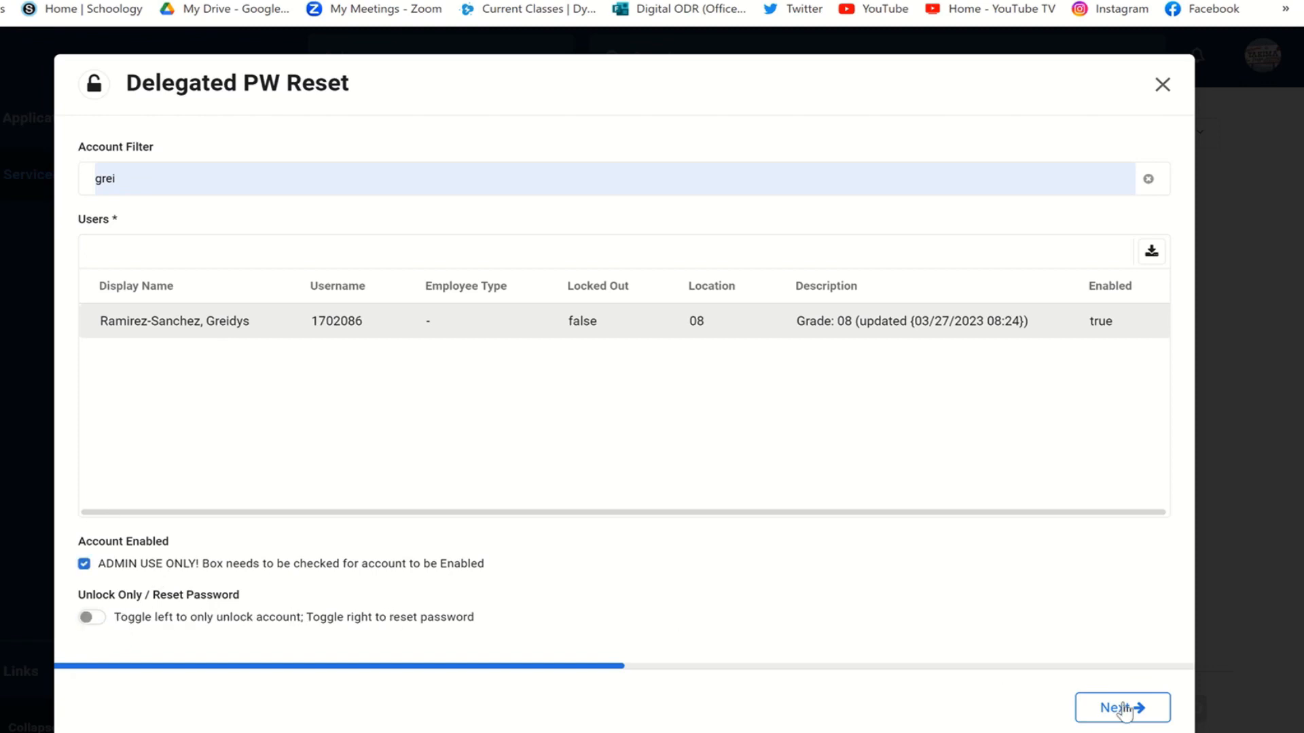
{"action": "left_click", "coordinate": [1121, 708]}
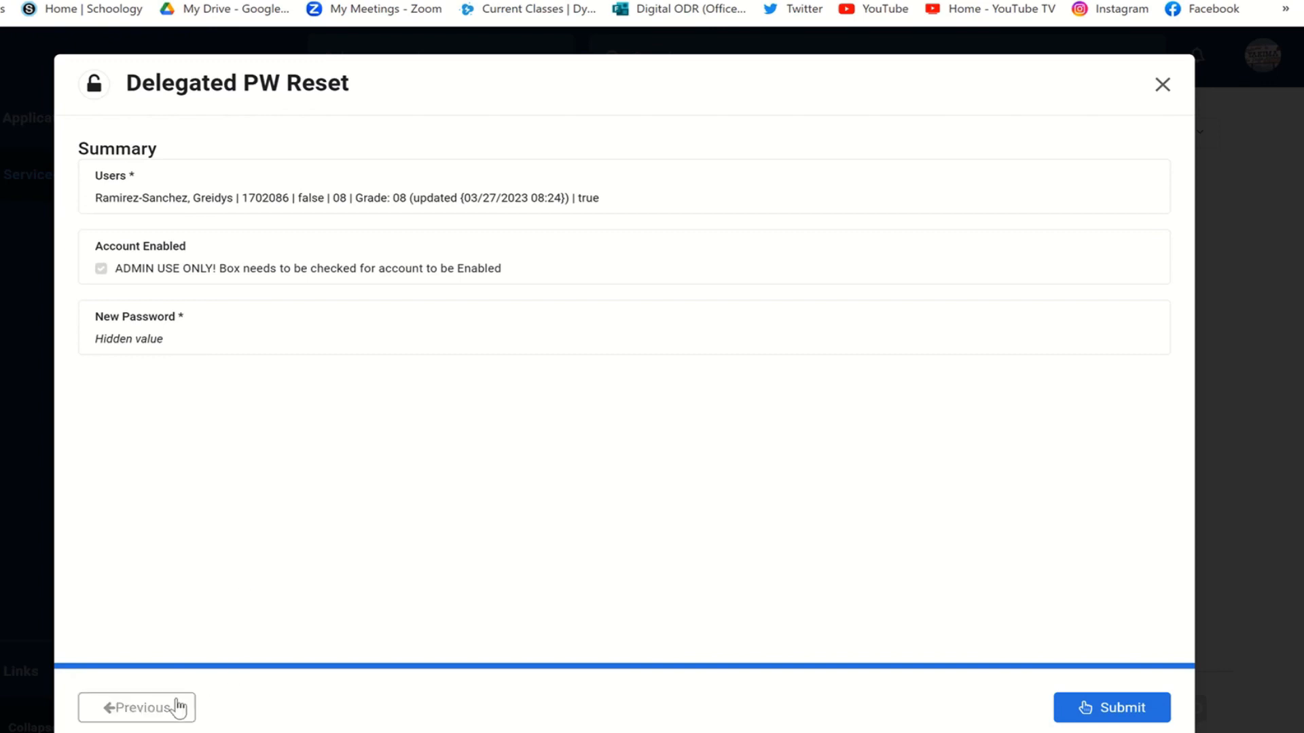
Review the student's reset summary, then go back to the form with Previous.
{"action": "left_click", "coordinate": [137, 708]}
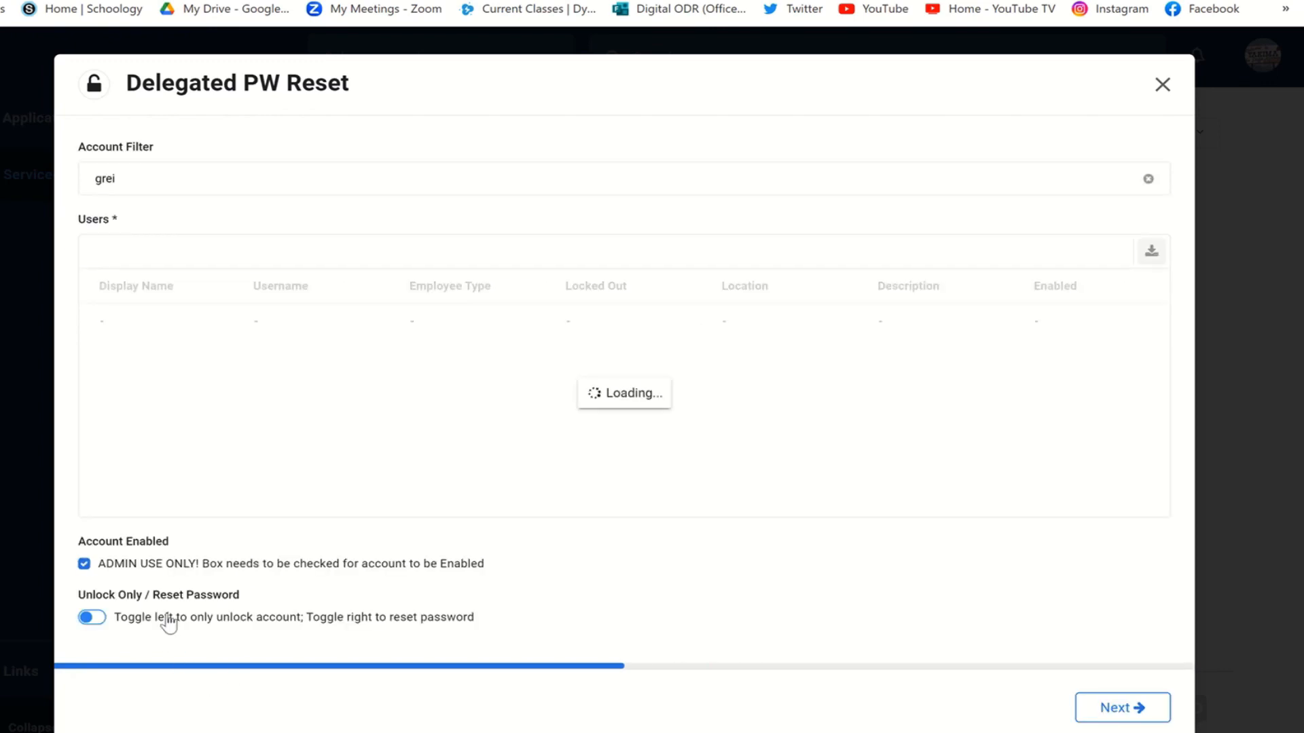
{"action": "mouse_move", "coordinate": [100, 639]}
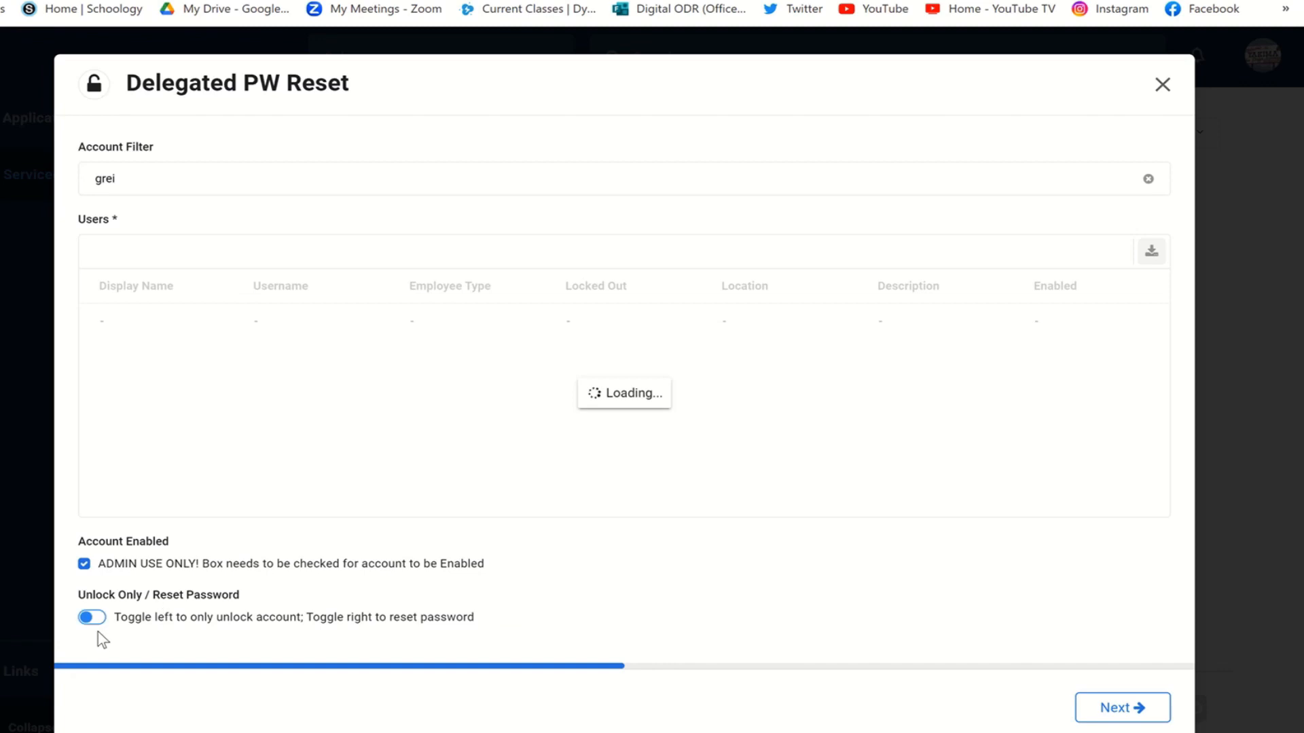